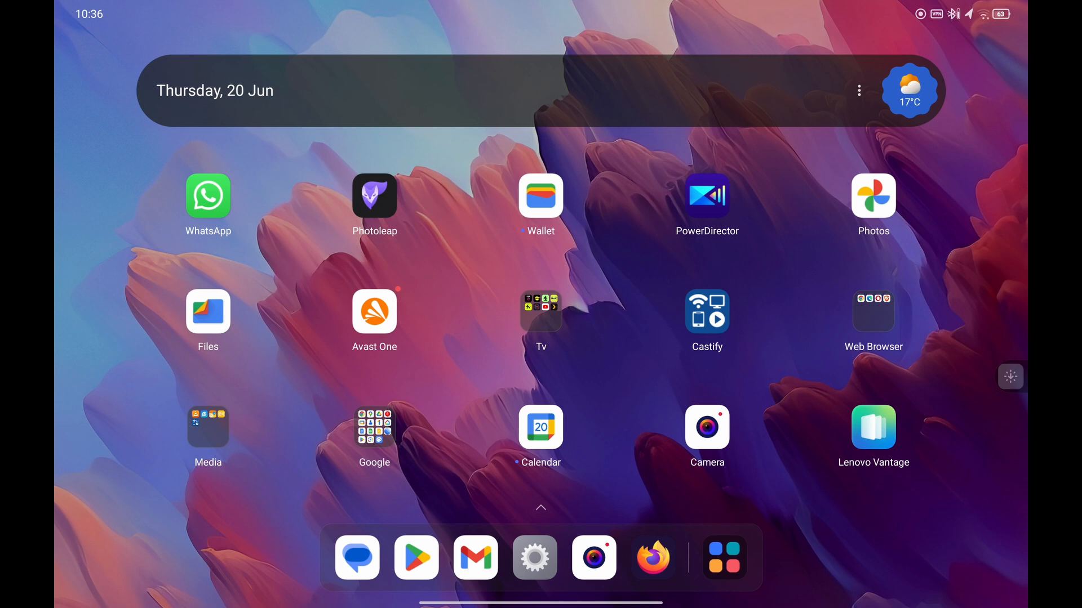
{"action": "mouse_move", "coordinate": [672, 287]}
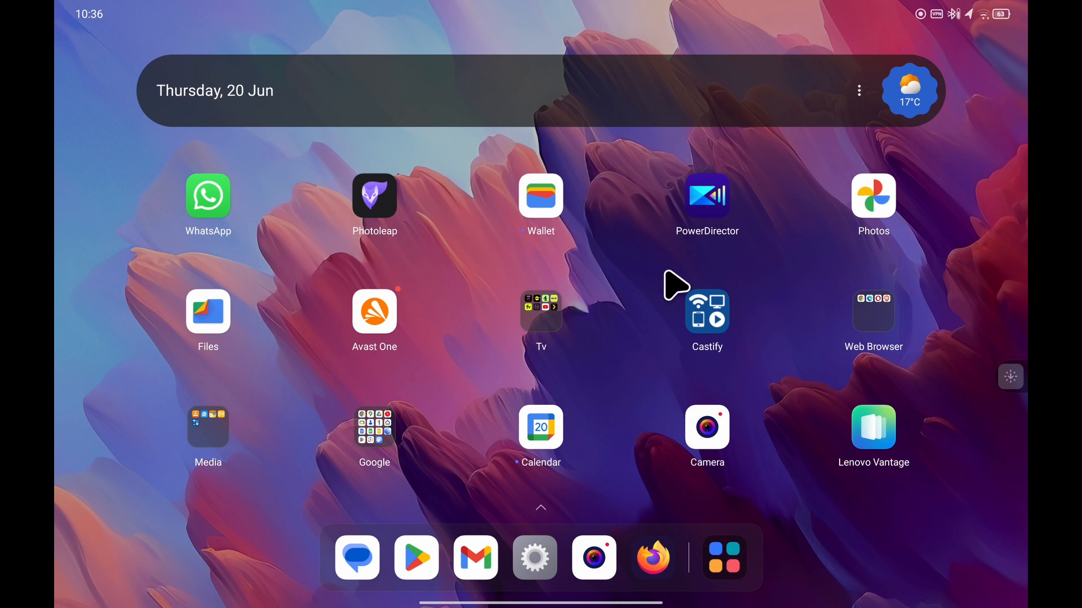
{"action": "mouse_move", "coordinate": [593, 513]}
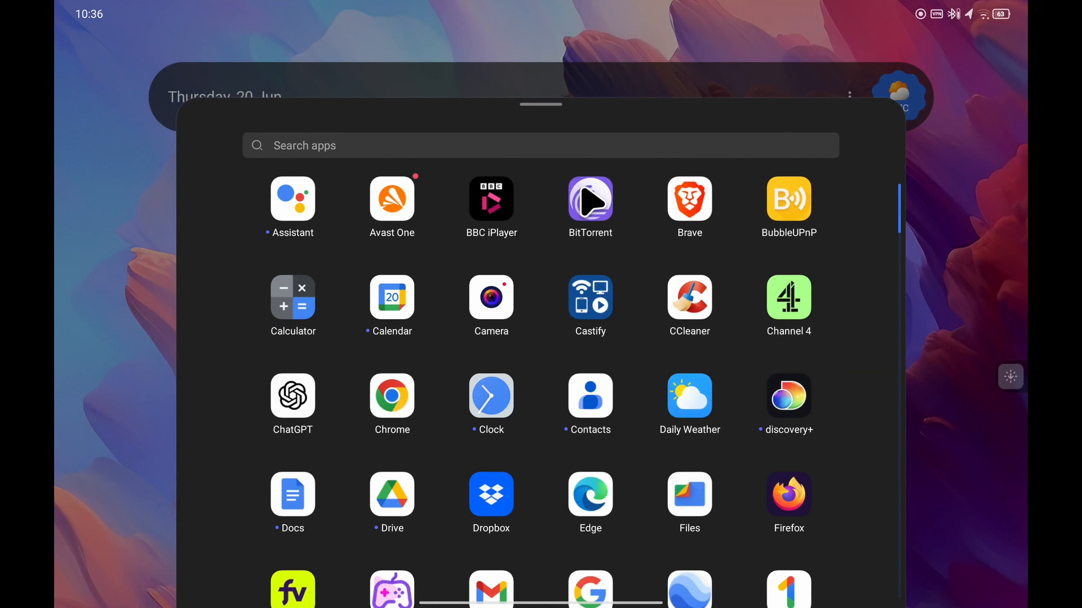
Scroll the app drawer down and launch Settings.
{"action": "scroll", "scroll_direction": "down", "scroll_amount": 3}
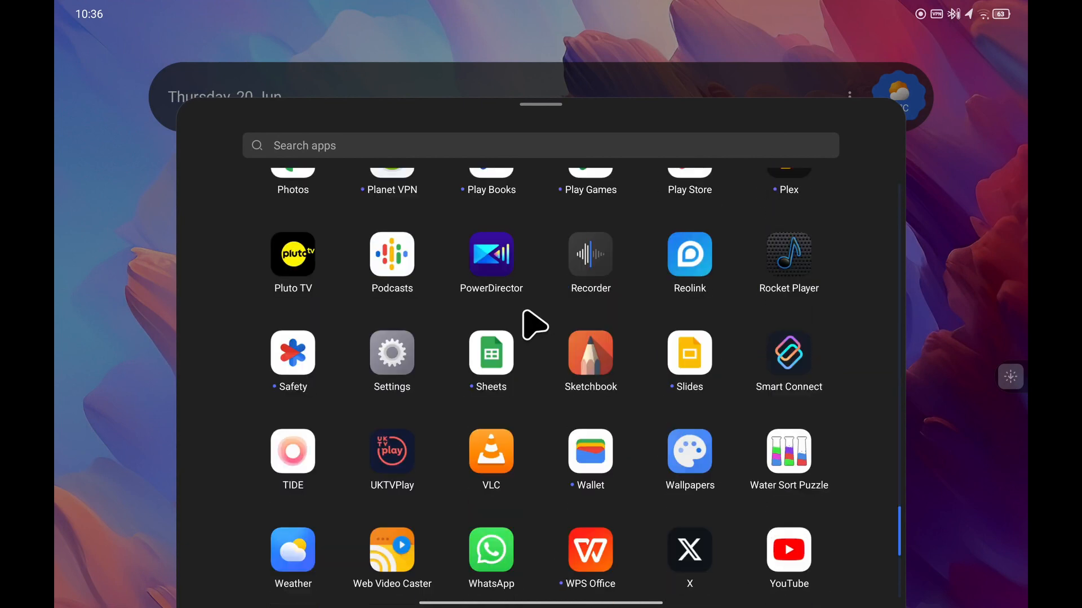
{"action": "left_click", "coordinate": [392, 352]}
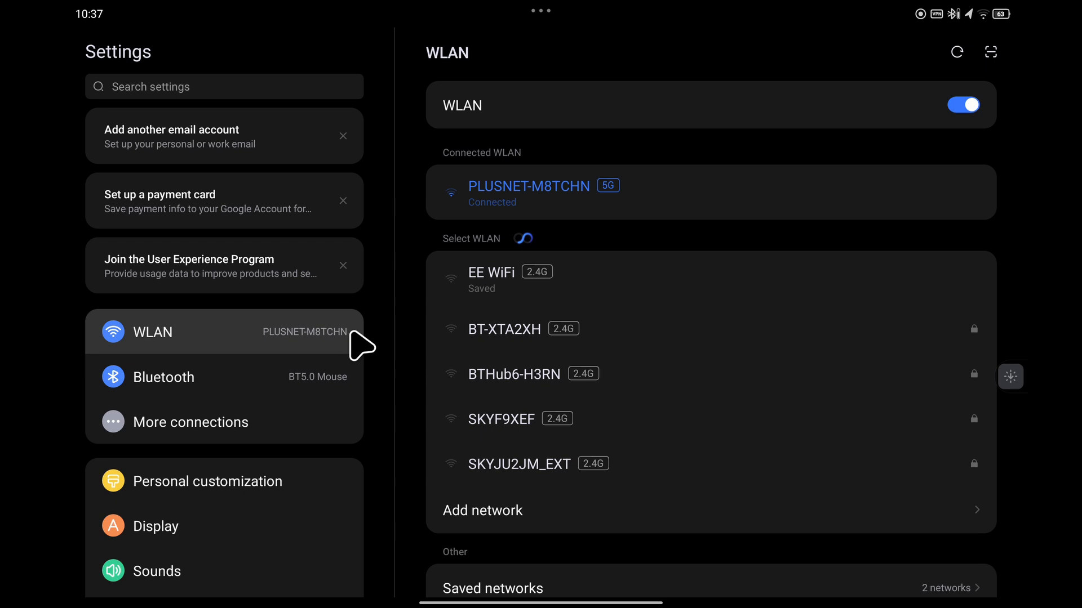
{"action": "mouse_move", "coordinate": [138, 101]}
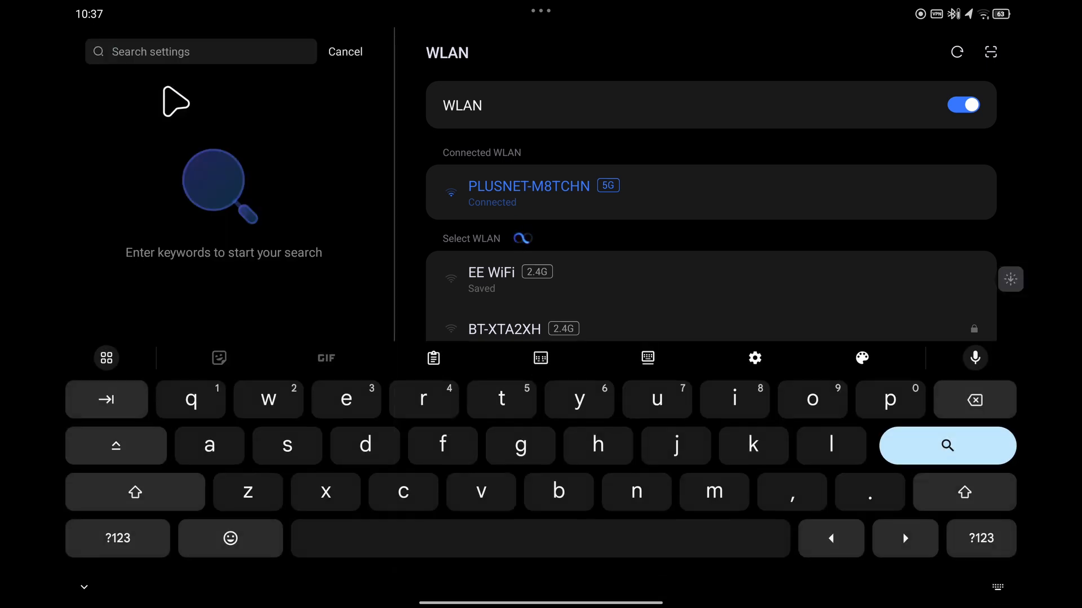
Search the settings for "split" to list the Split screen results.
{"action": "type", "text": "split"}
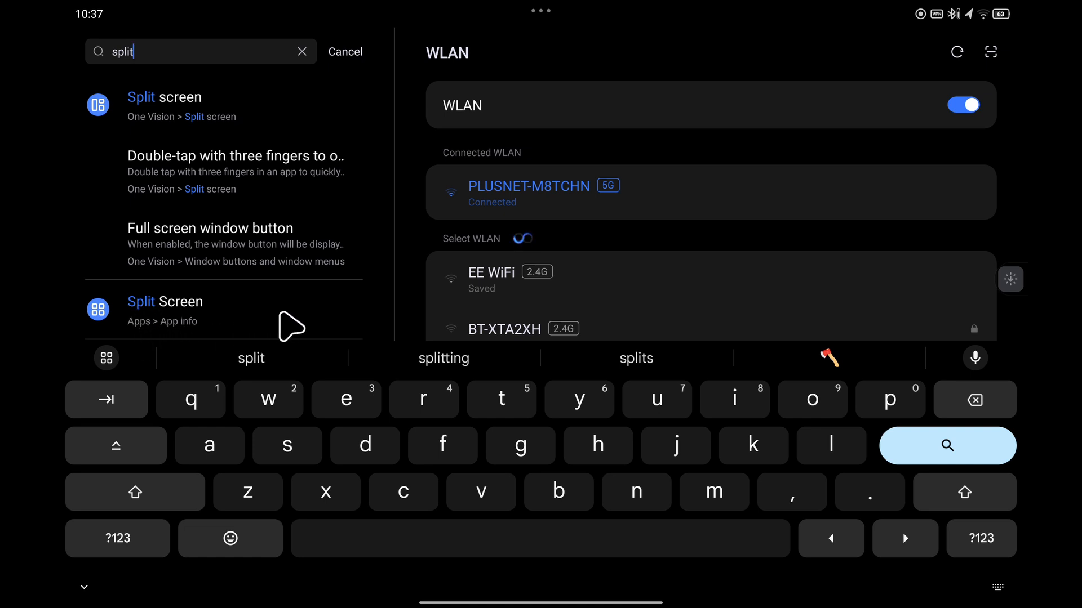
Open Split Screen's app info and go to its Storage & cache page.
{"action": "left_click", "coordinate": [165, 310]}
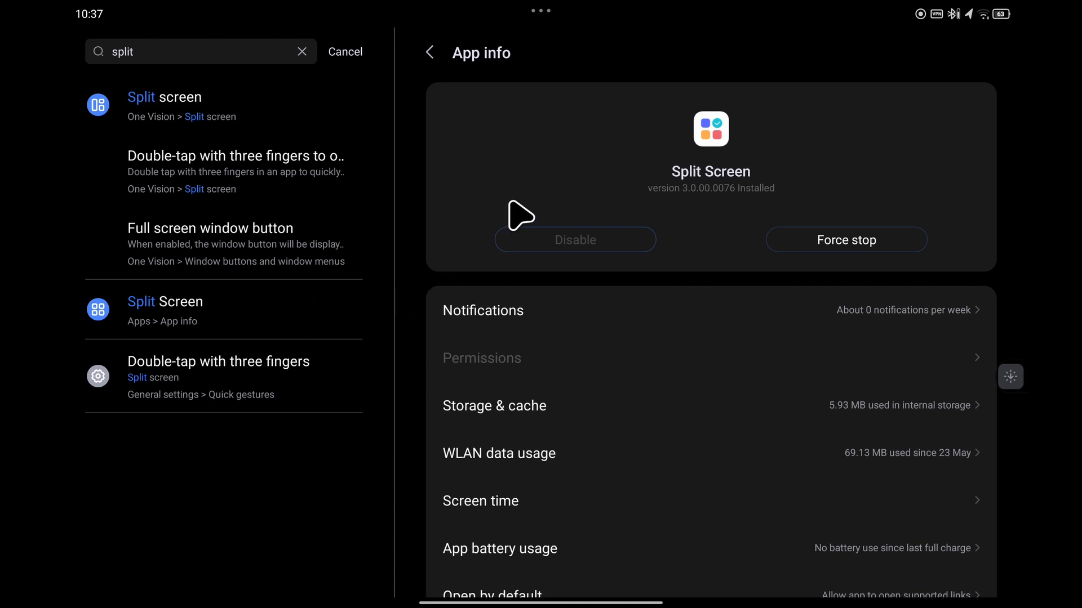
{"action": "scroll", "scroll_direction": "down", "scroll_amount": 3}
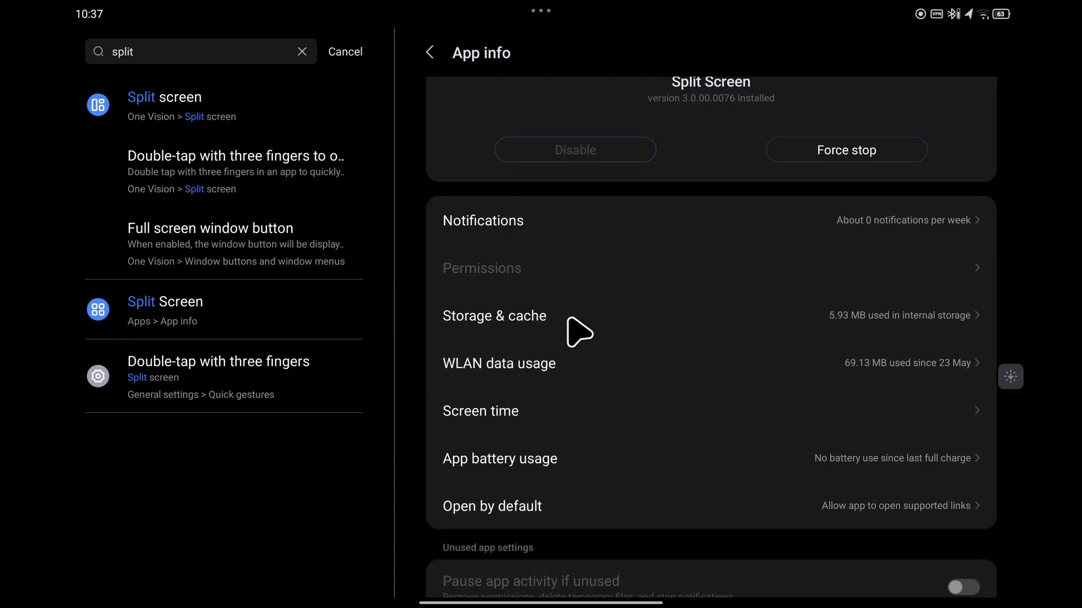
{"action": "left_click", "coordinate": [494, 316]}
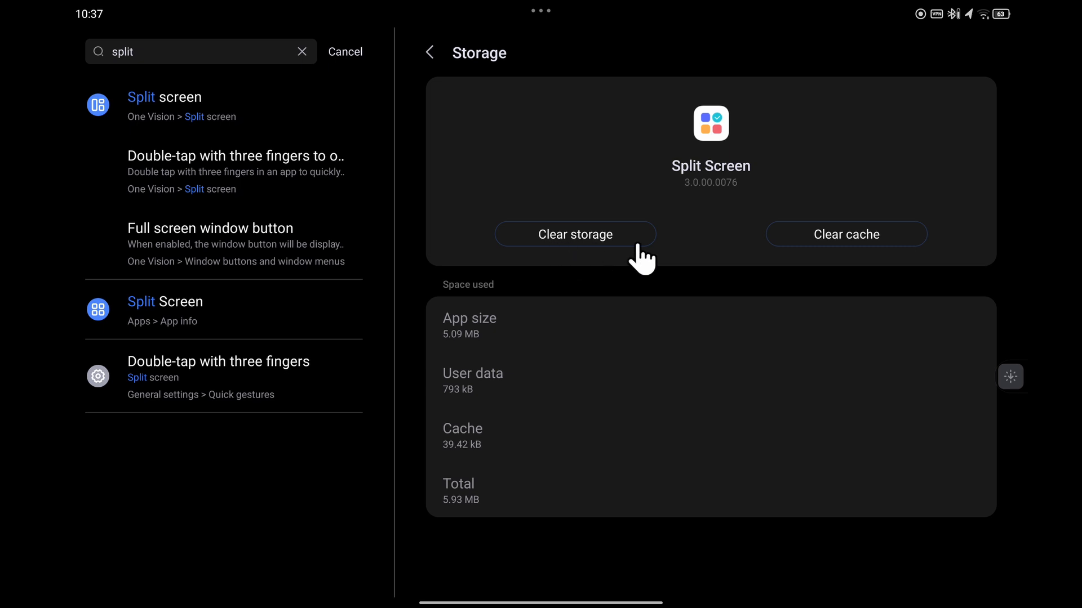
{"action": "mouse_move", "coordinate": [565, 241]}
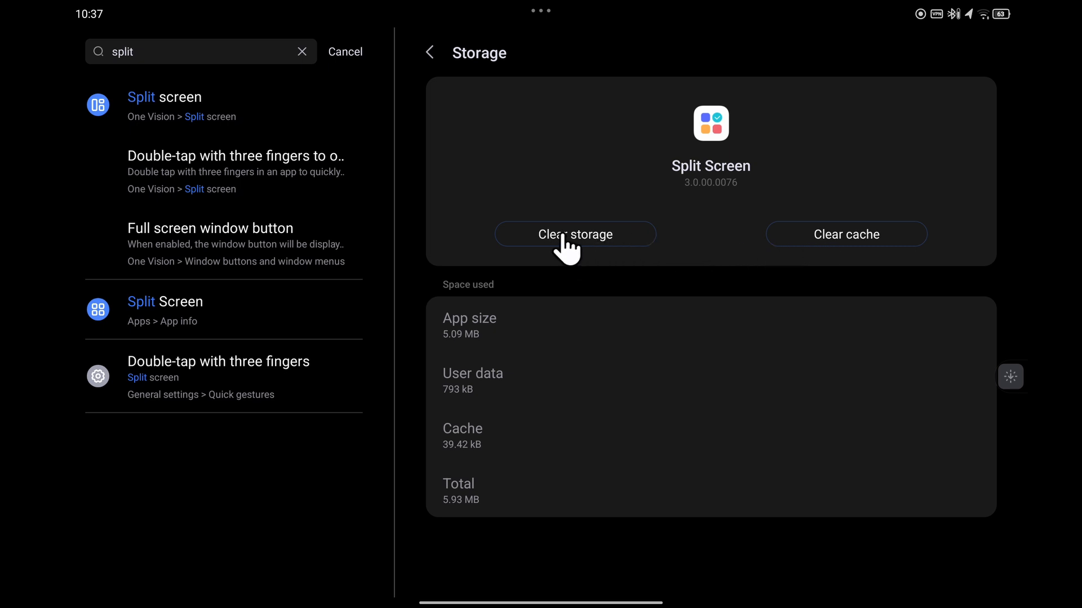
Clear Split Screen's storage and confirm Delete, leaving user data and cache at 0 B.
{"action": "left_click", "coordinate": [574, 235]}
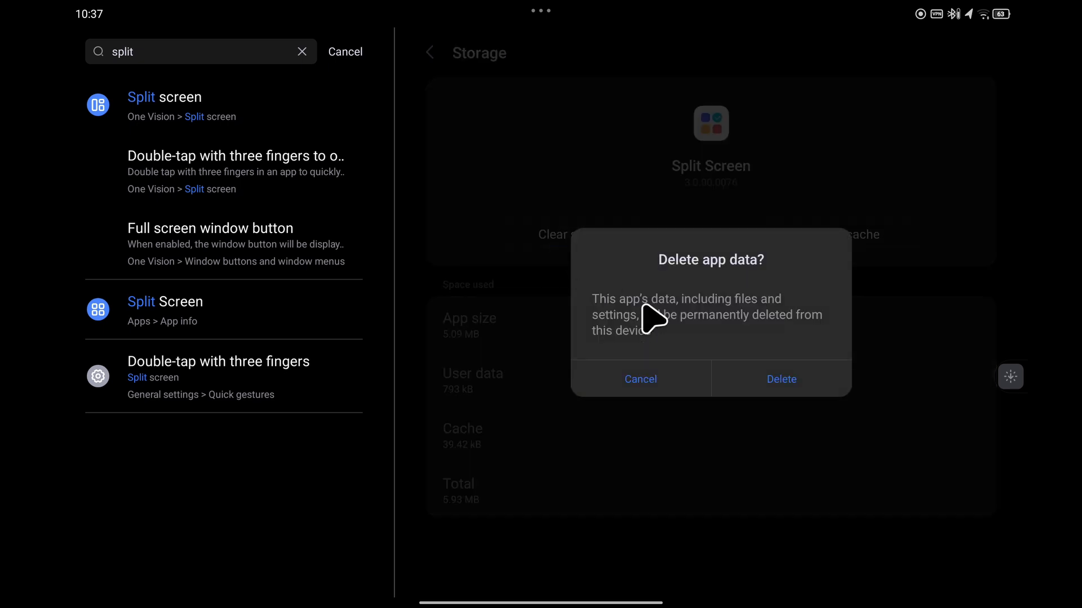
{"action": "left_click", "coordinate": [781, 379]}
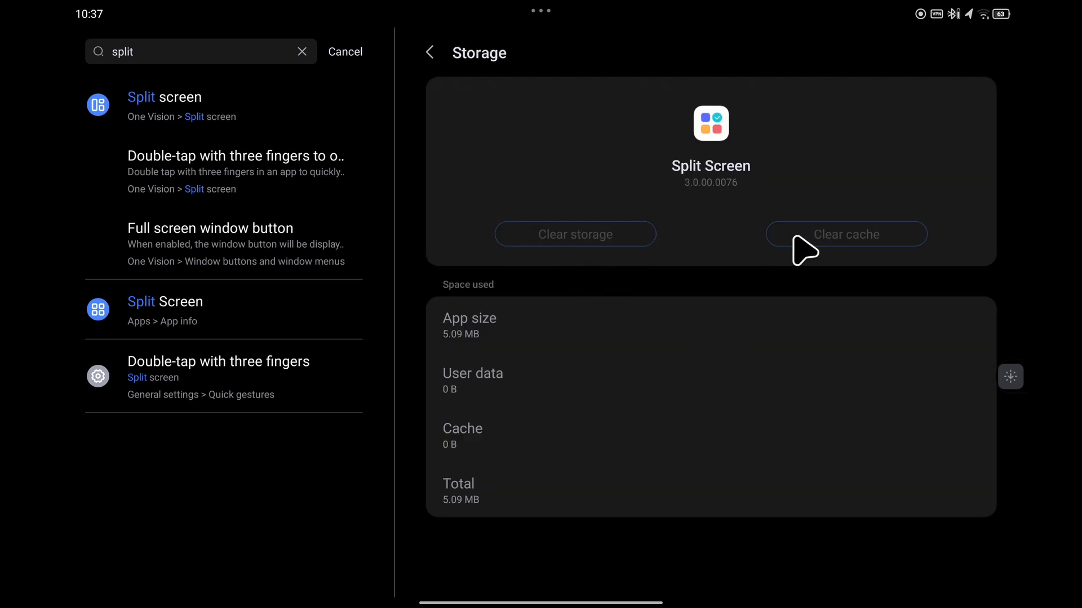
{"action": "mouse_move", "coordinate": [718, 258]}
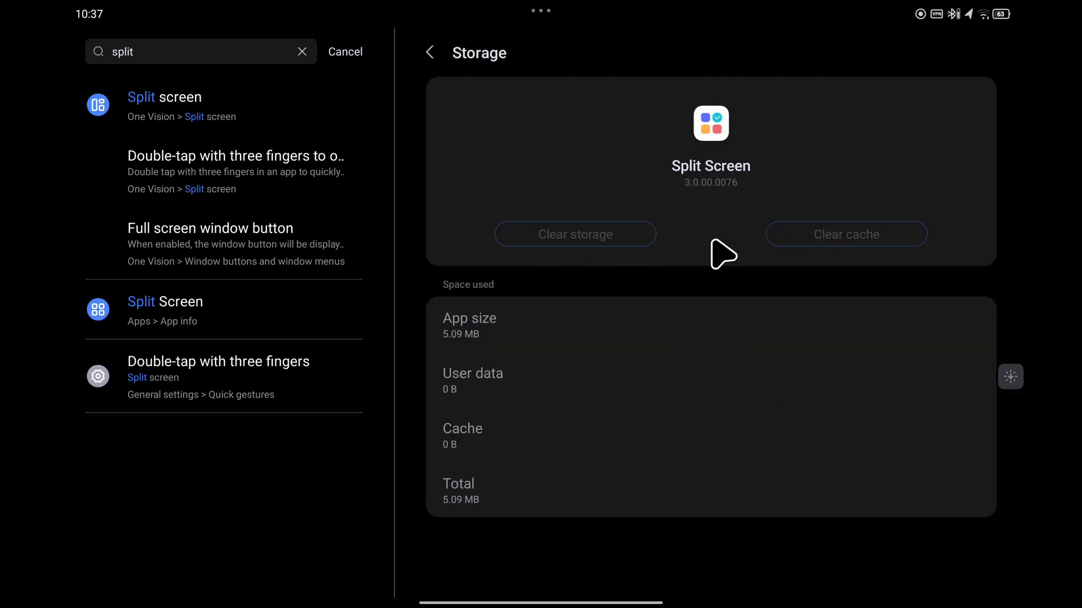